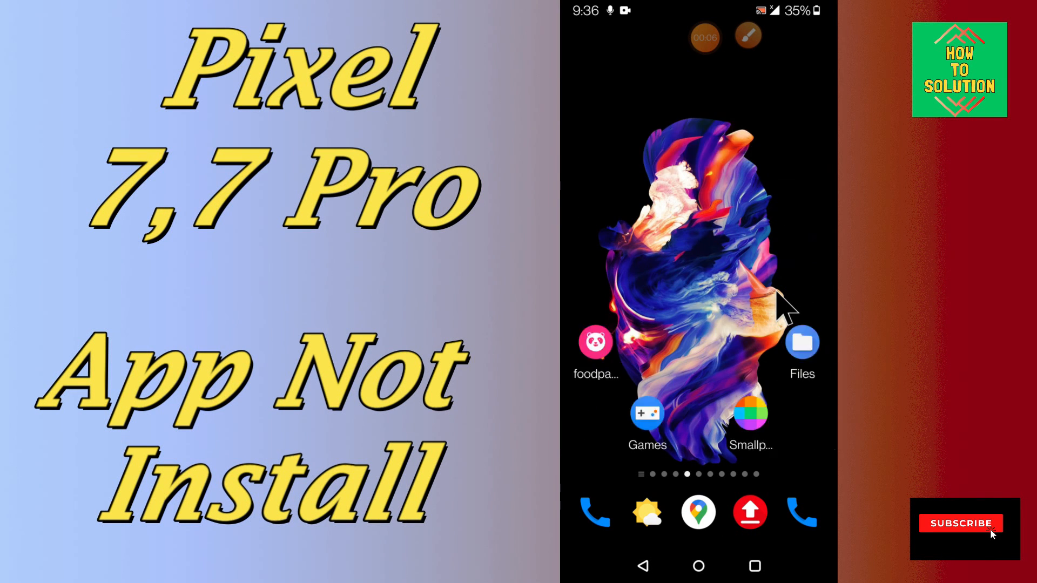
- Swipe down the notification shade and open Settings from the gear icon
scroll(left, 3)
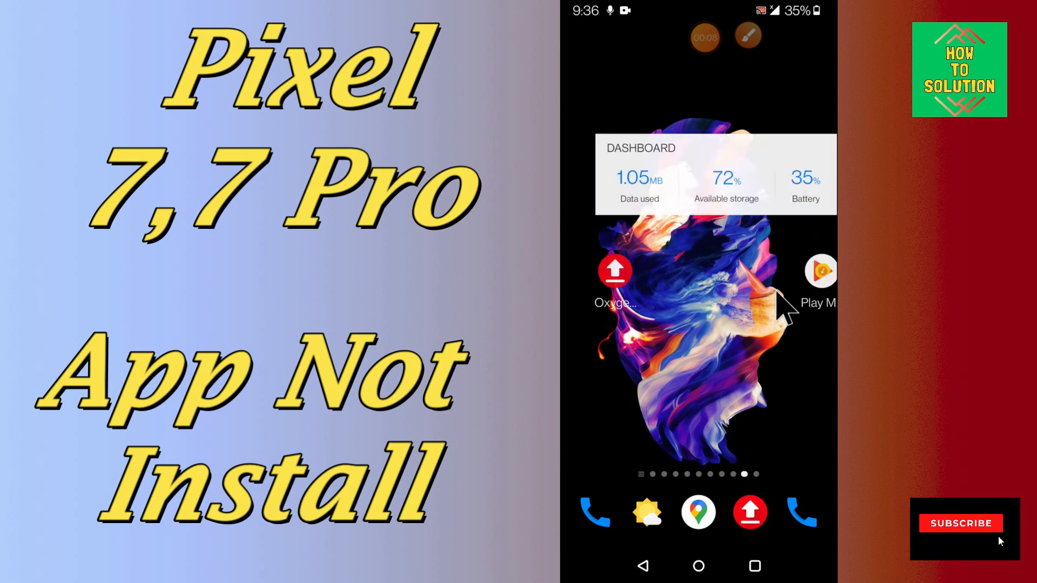
scroll(left, 3)
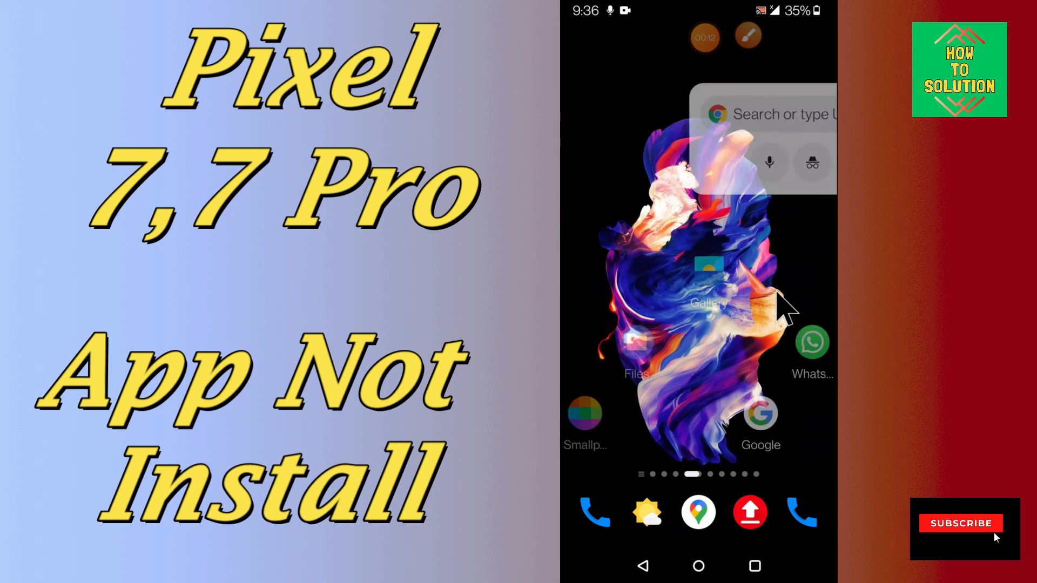
scroll(left, 3)
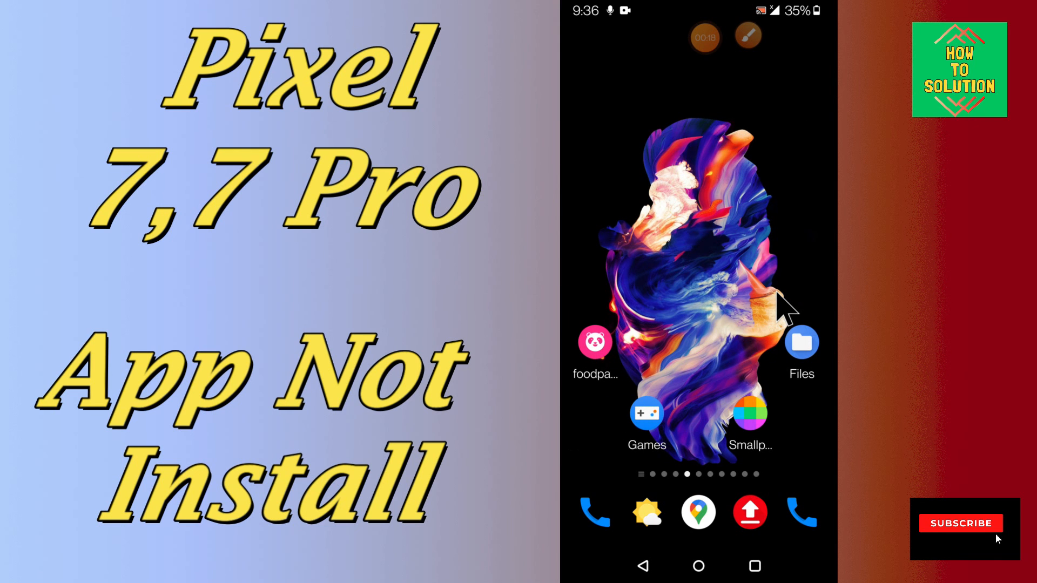
scroll(left, 3)
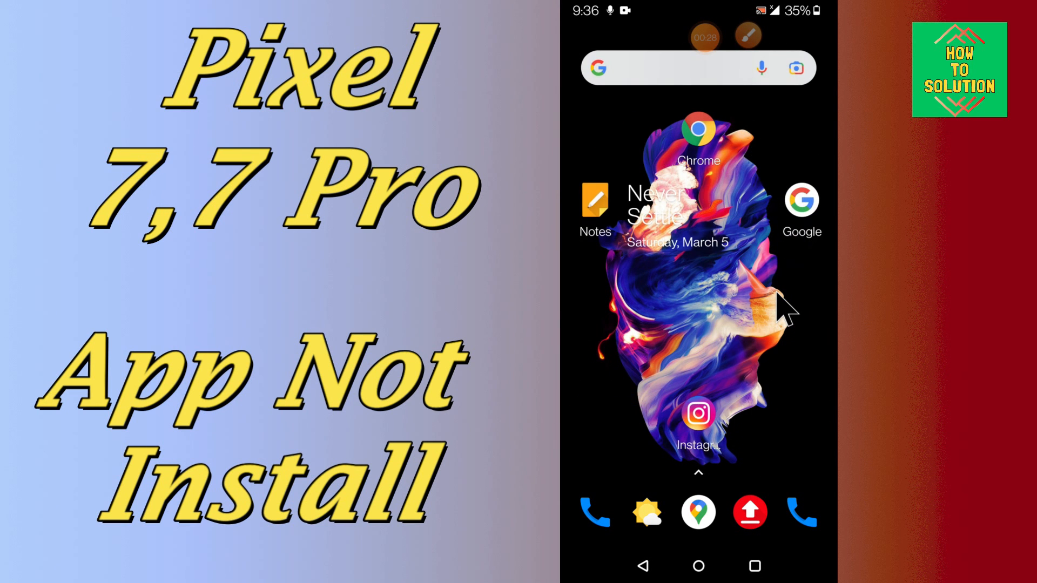
scroll(left, 3)
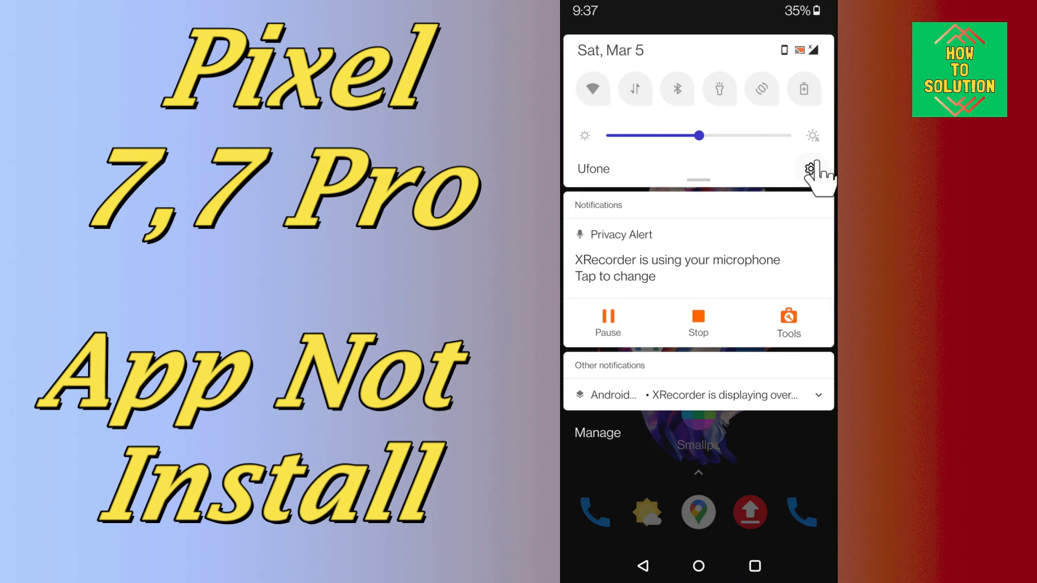
click(810, 172)
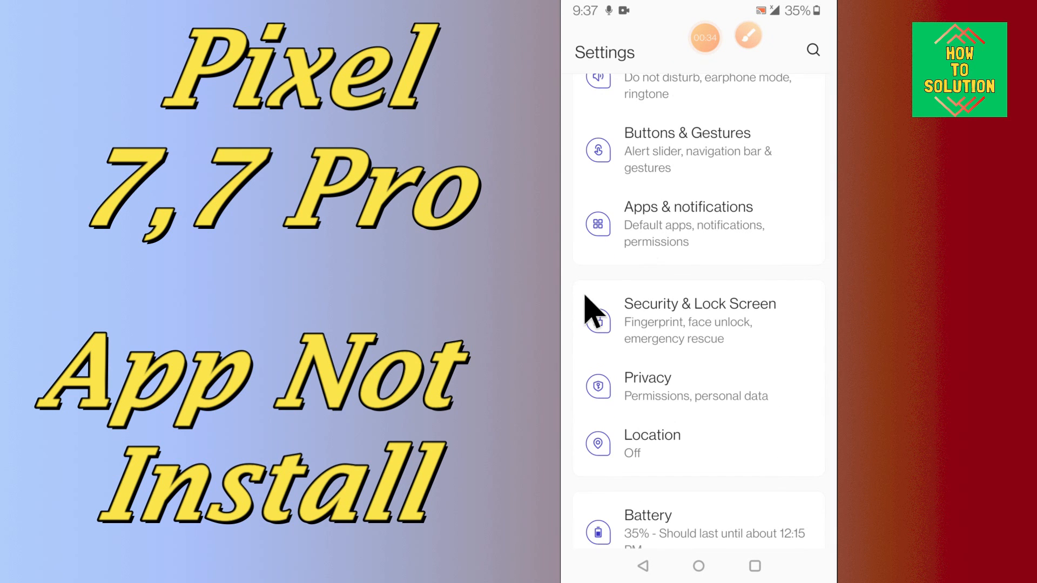